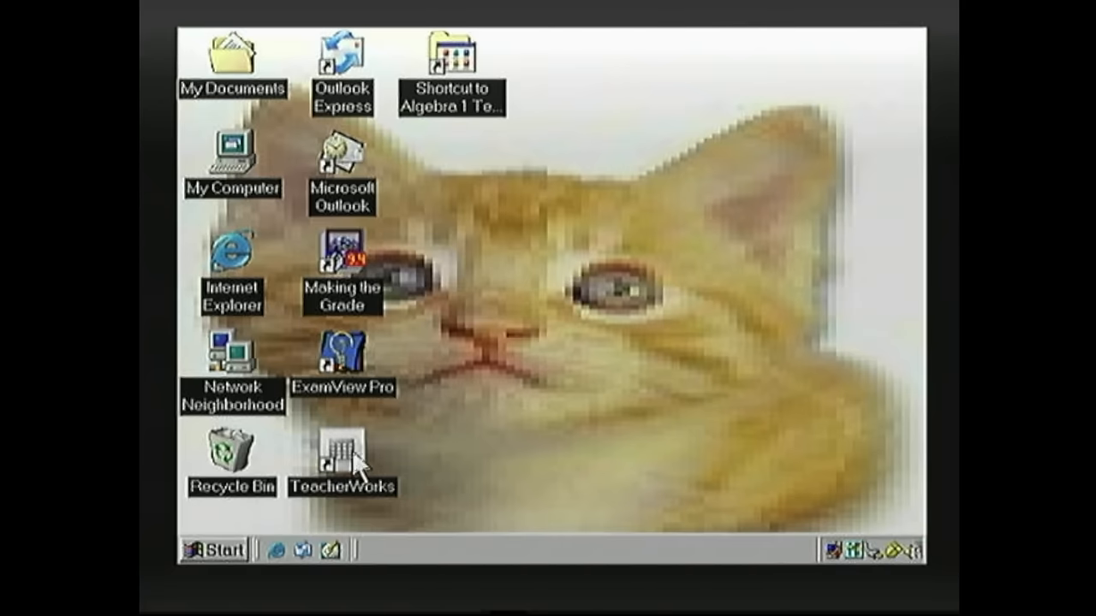
mouse_move(671, 308)
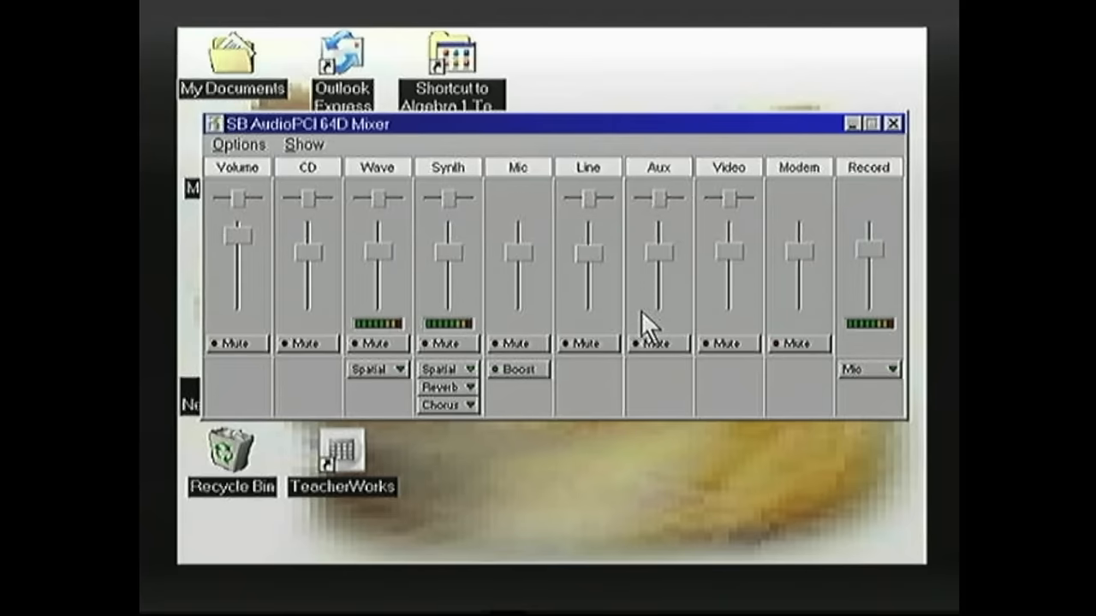
mouse_move(637, 219)
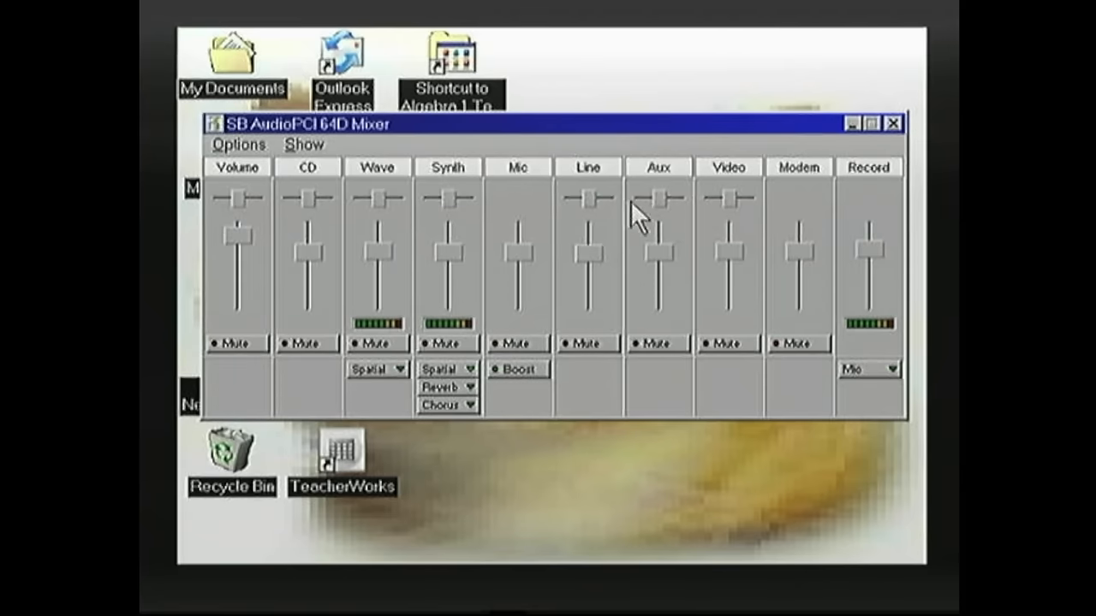
mouse_move(820, 209)
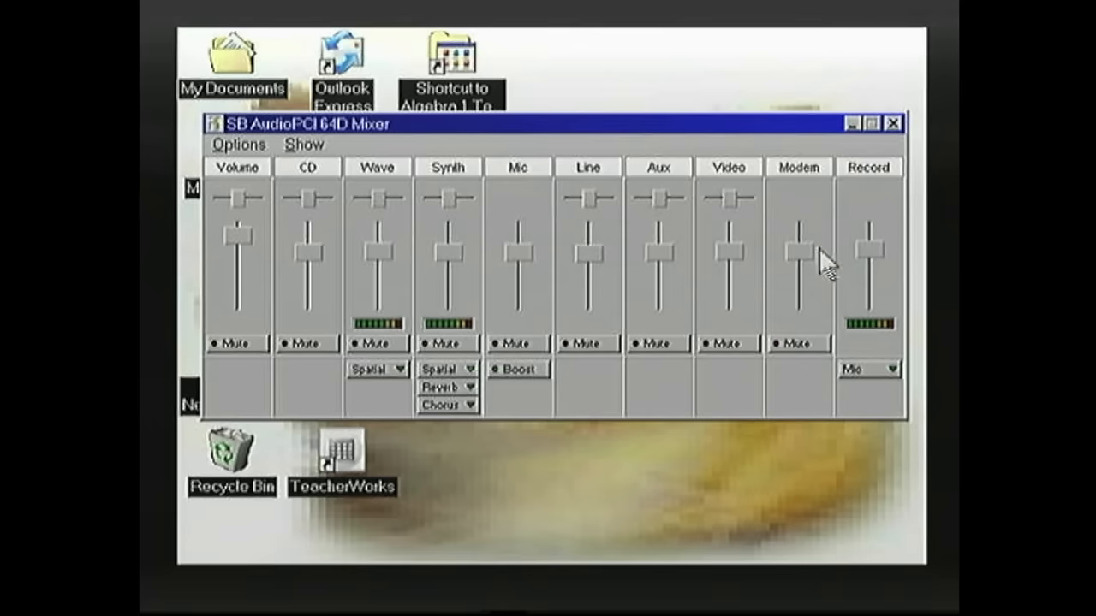
mouse_move(875, 257)
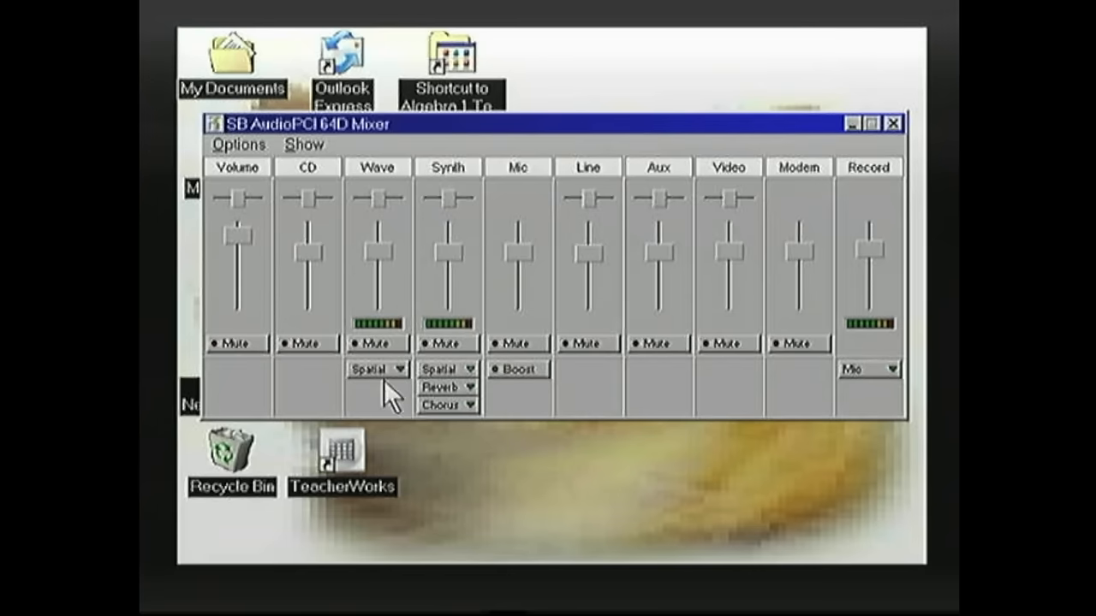
Check the Spatial effect choices for wave and synth audio and the synth Reverb choices.
click(397, 368)
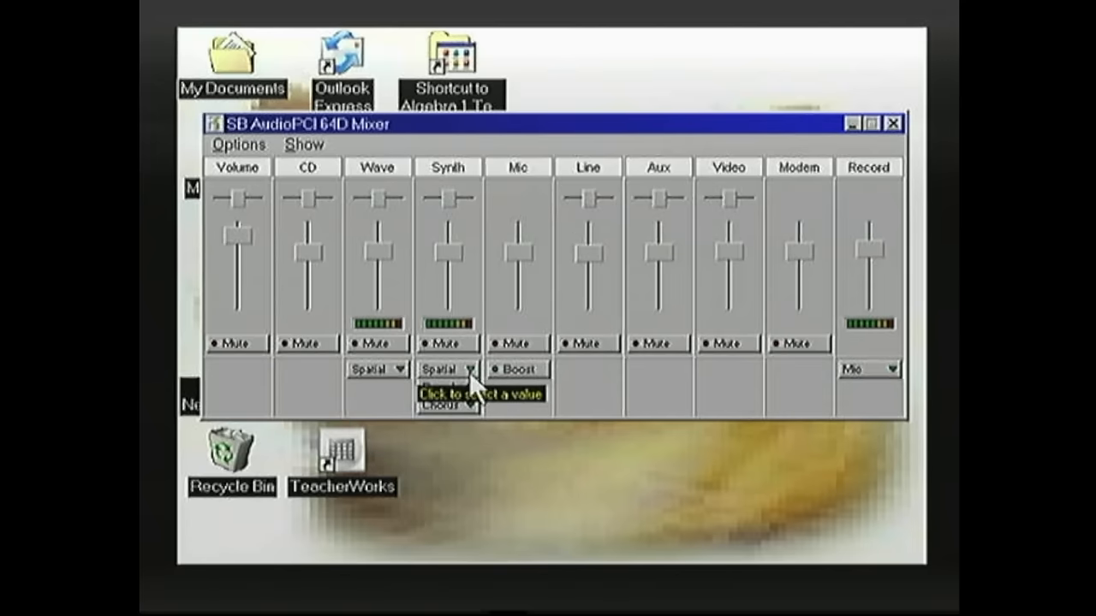
click(473, 370)
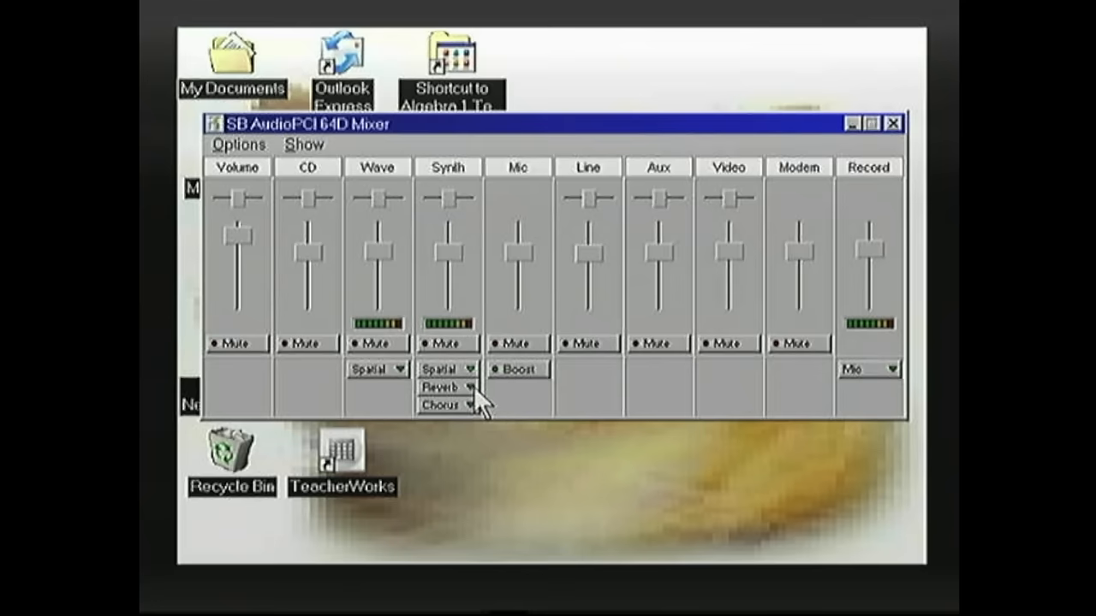
mouse_move(483, 413)
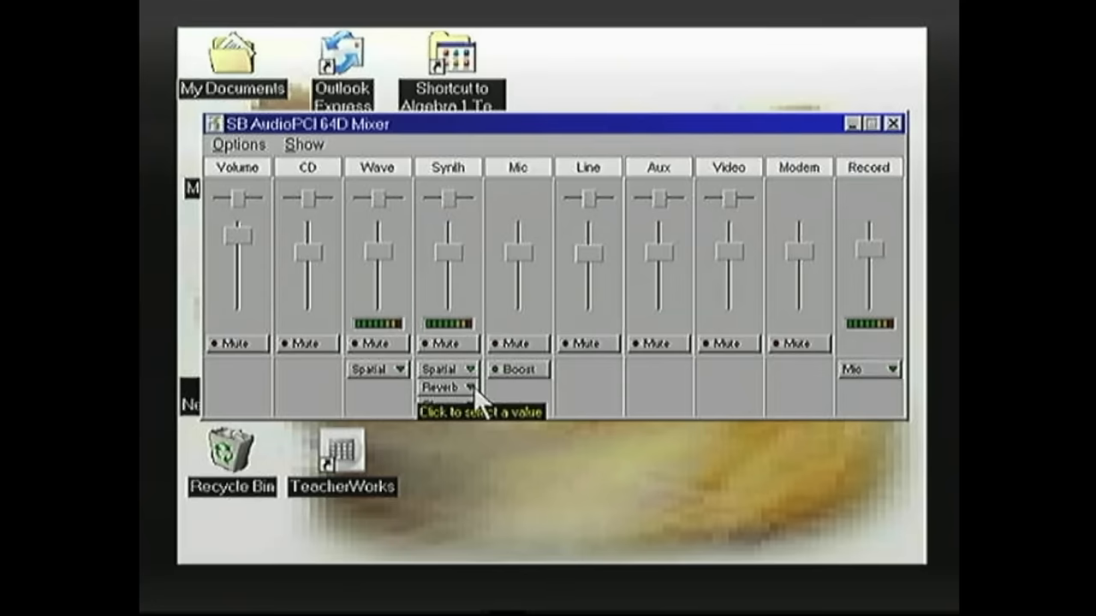
click(893, 123)
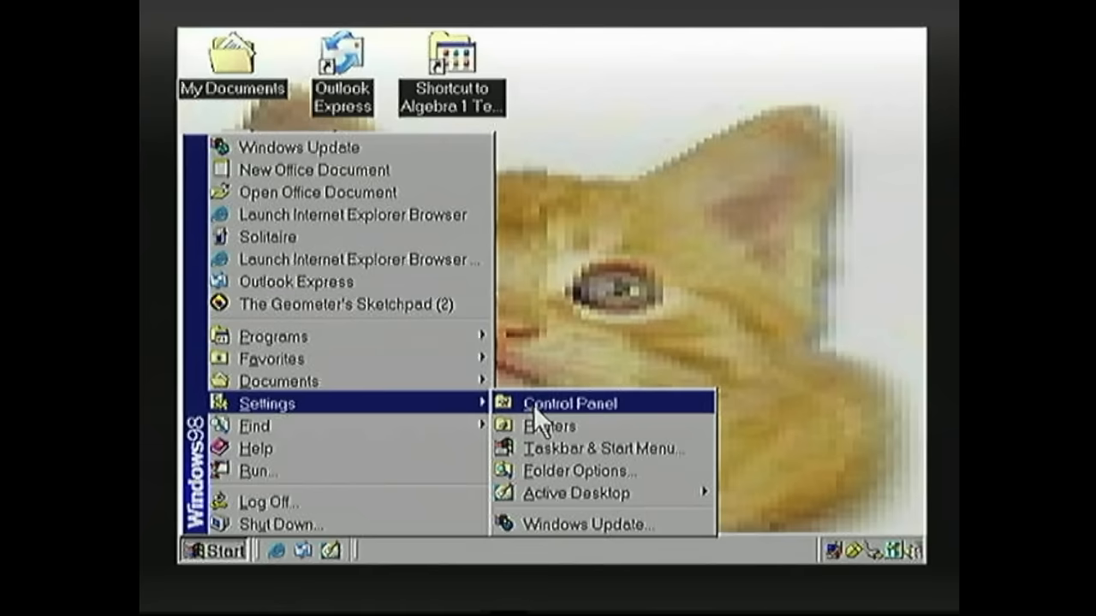
mouse_move(554, 412)
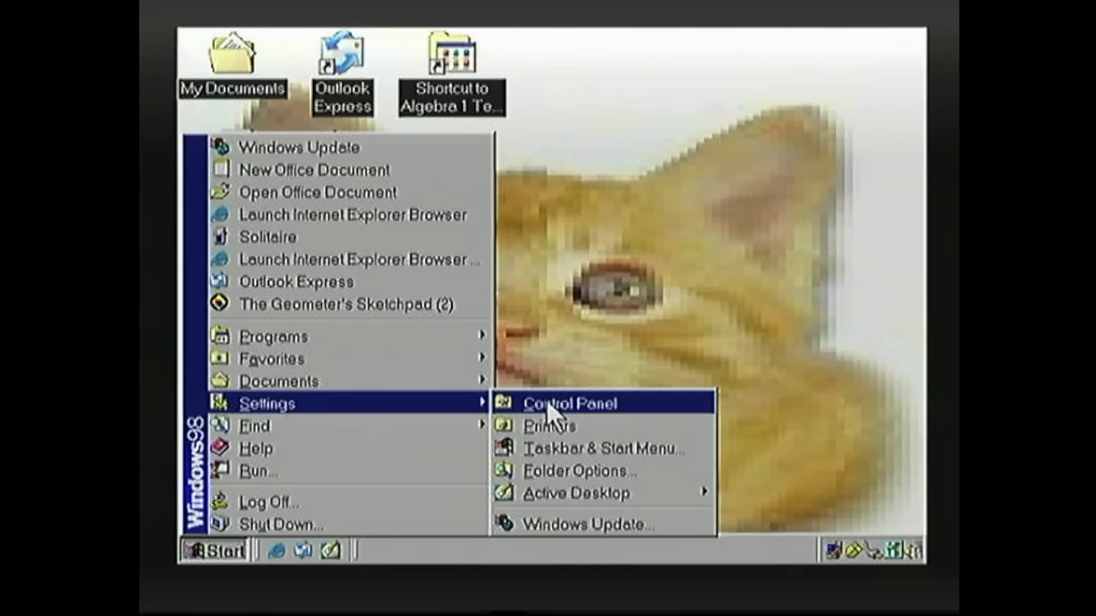
Bring up System Properties from Control Panel showing Windows 98 4.10.1998 on the Gateway Pentium II.
click(571, 402)
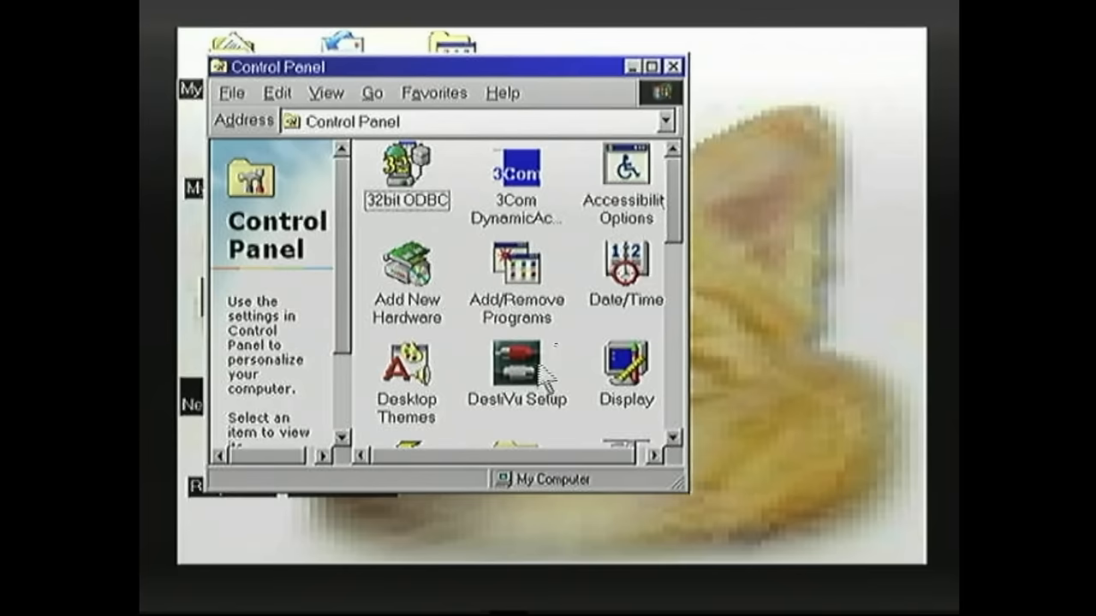
mouse_move(682, 214)
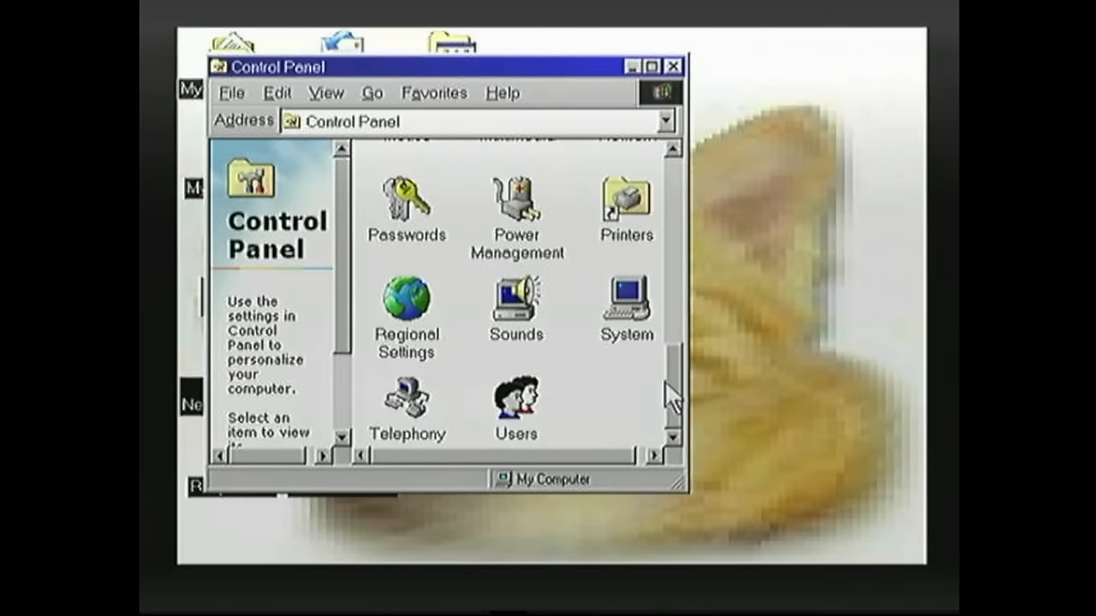
double_click(625, 298)
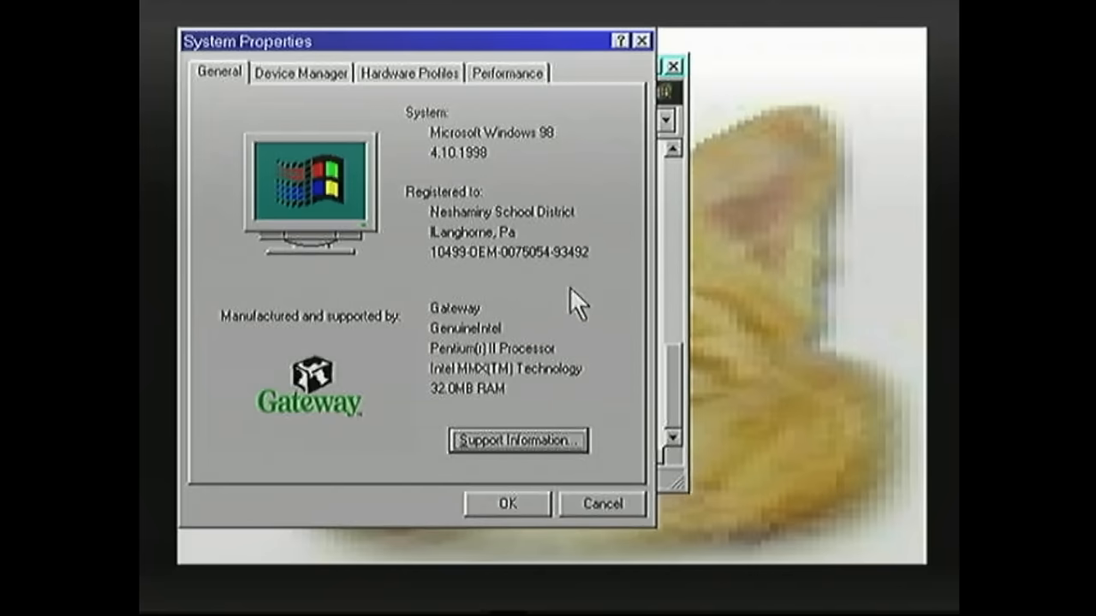
mouse_move(335, 103)
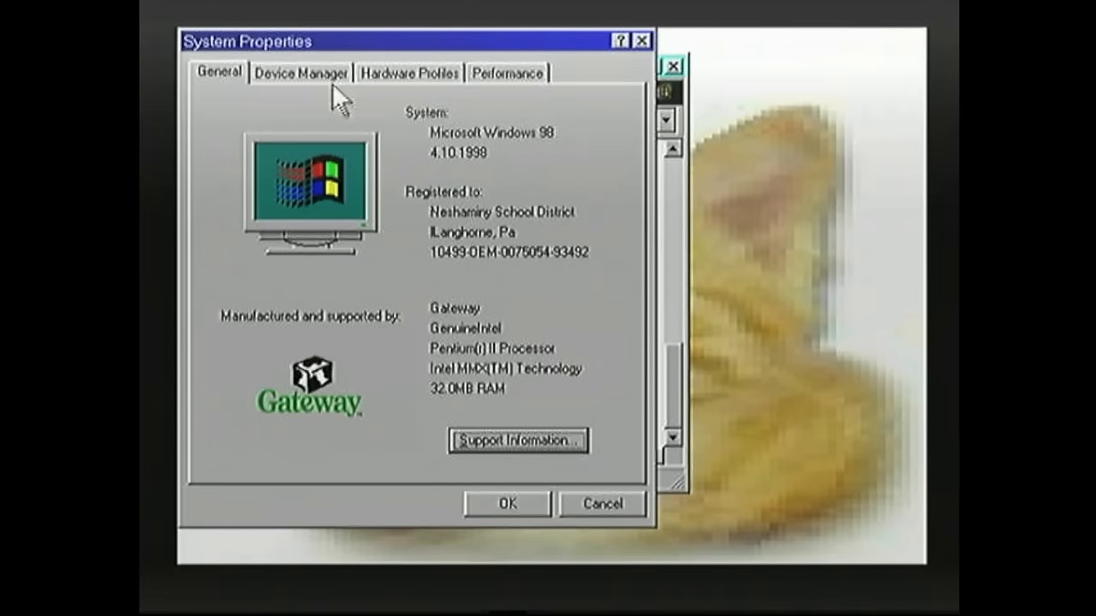
Review Device Manager's sound, video and game controllers, then cancel out of System Properties.
click(302, 72)
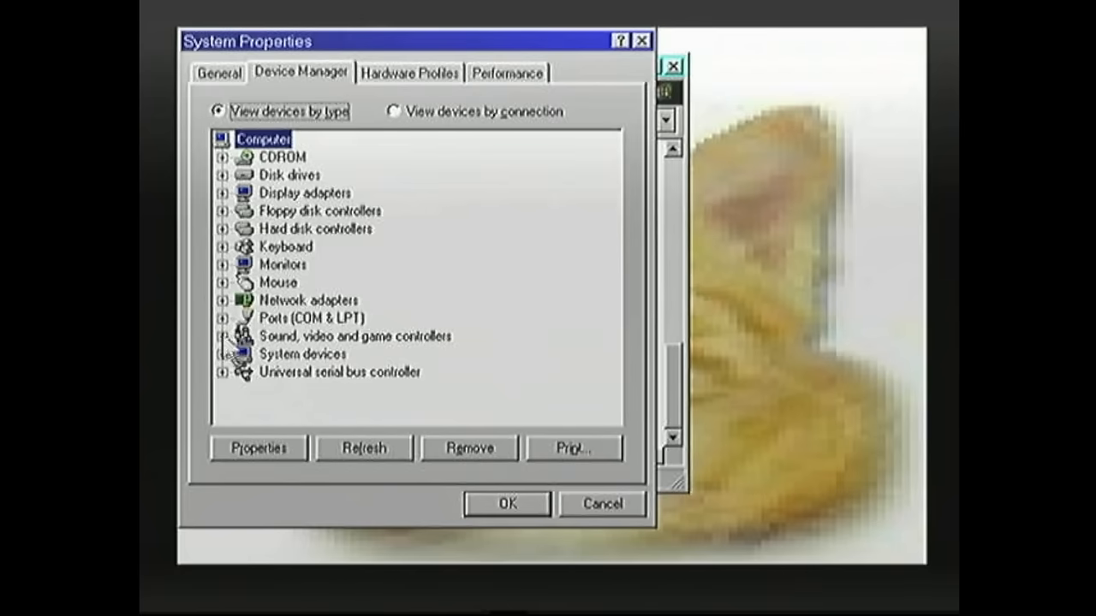
click(222, 335)
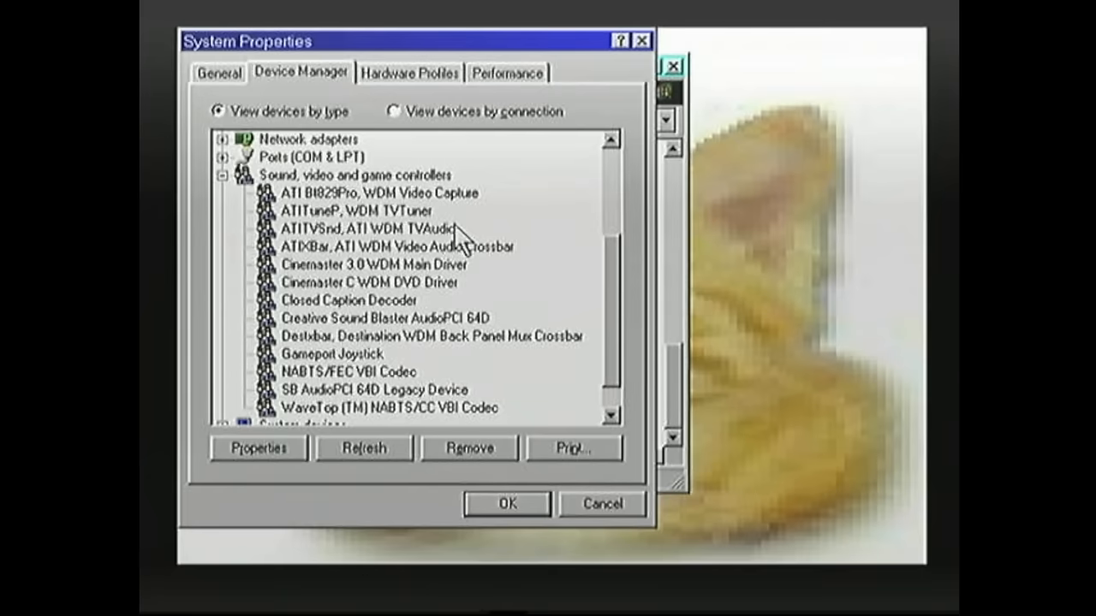
mouse_move(361, 213)
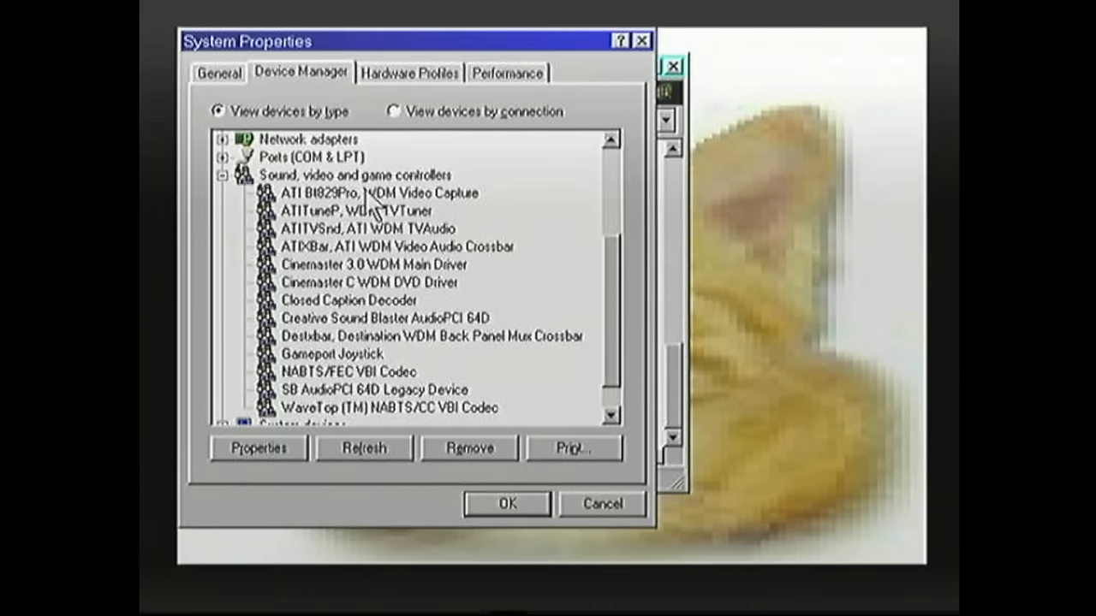
mouse_move(500, 257)
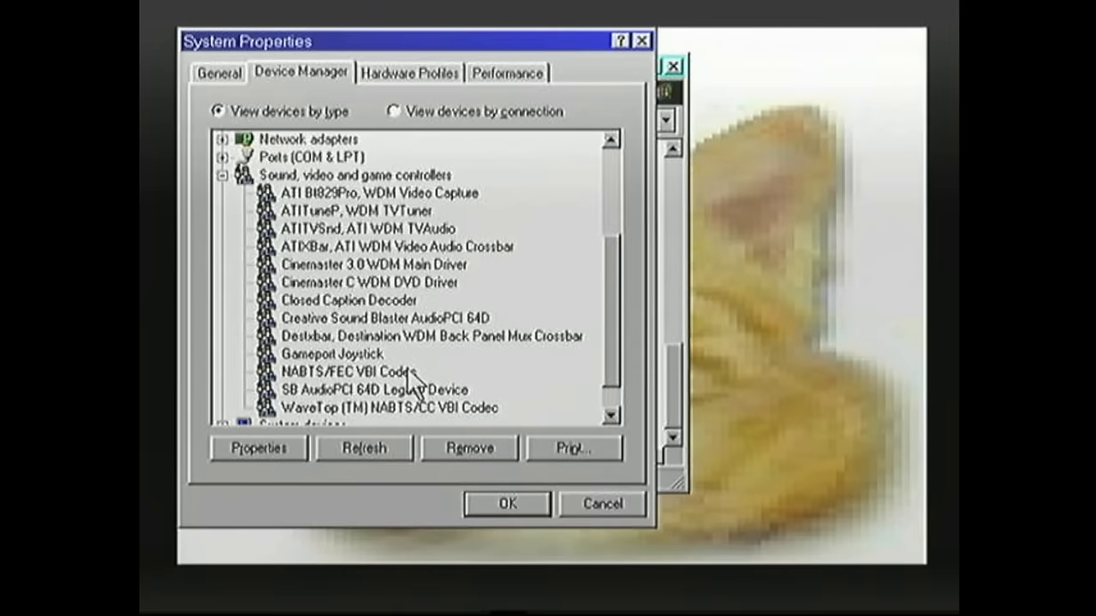
mouse_move(394, 394)
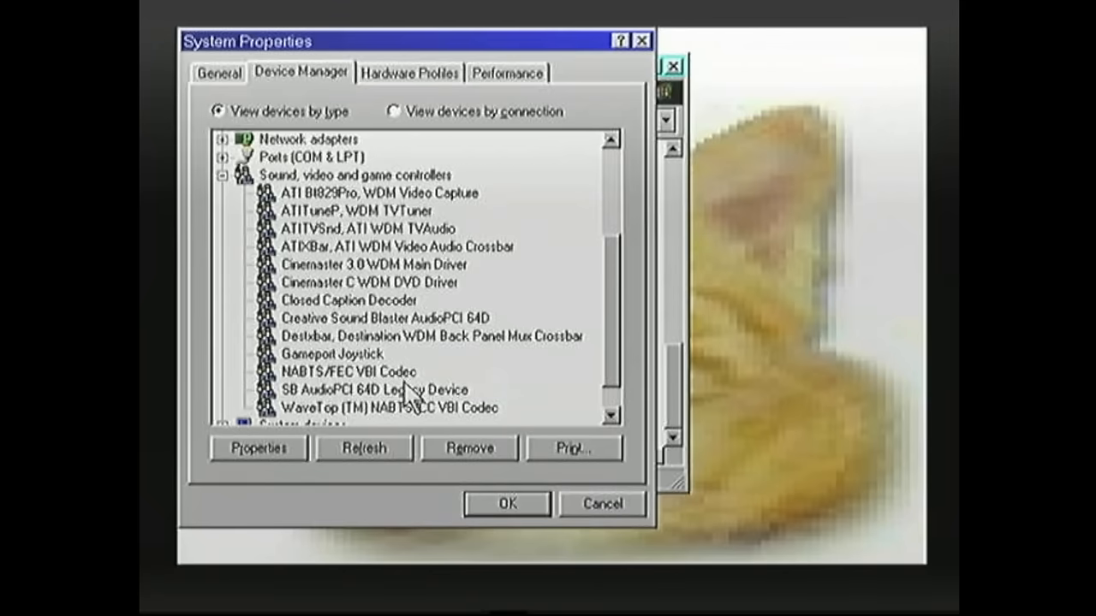
mouse_move(465, 381)
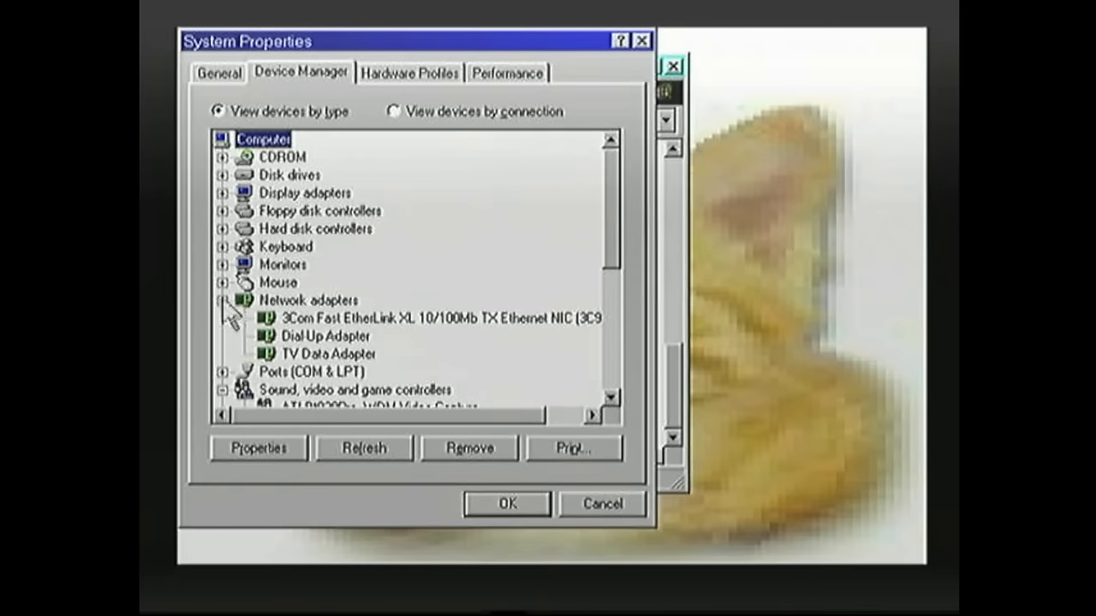
mouse_move(435, 298)
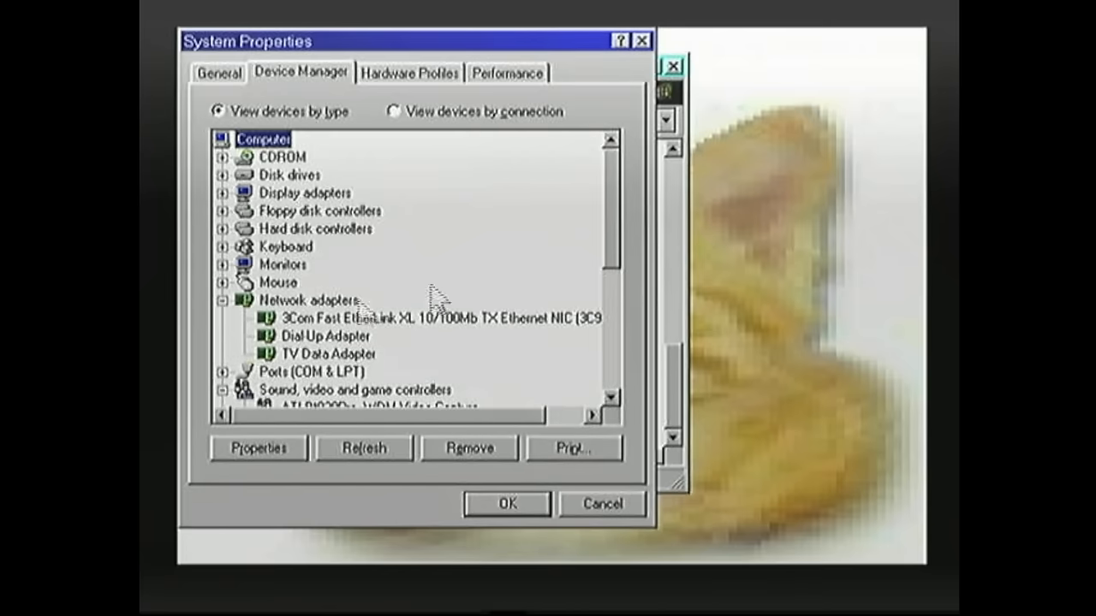
mouse_move(445, 291)
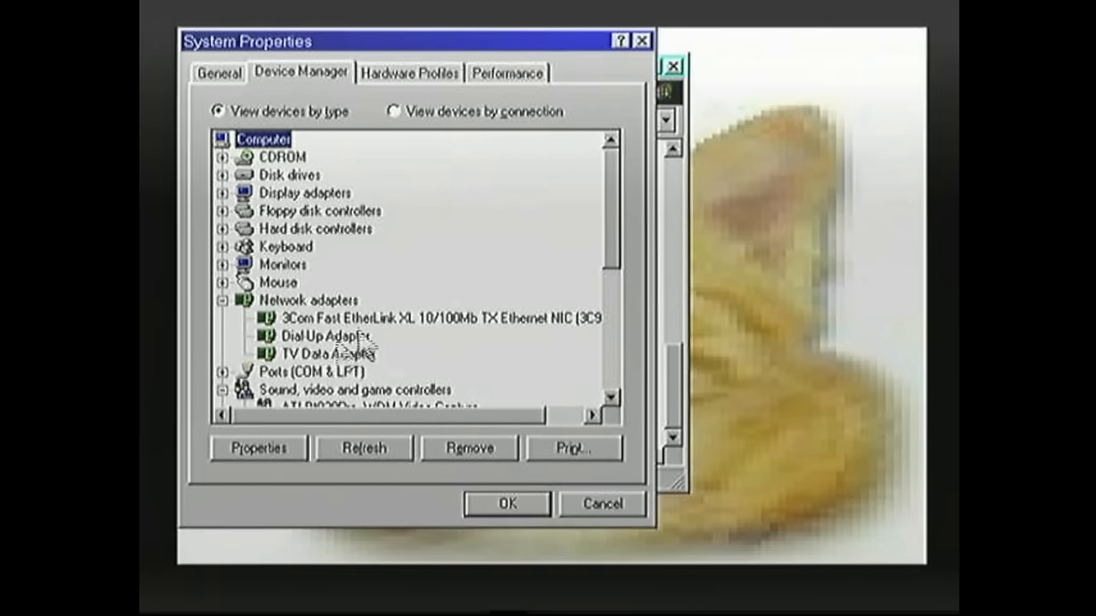
mouse_move(377, 373)
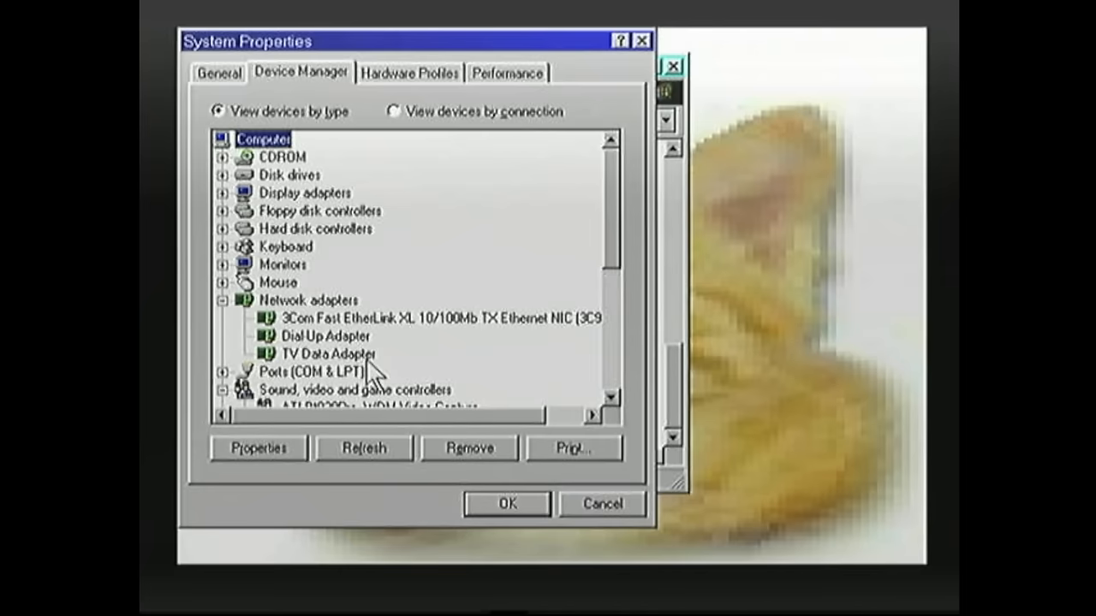
mouse_move(375, 349)
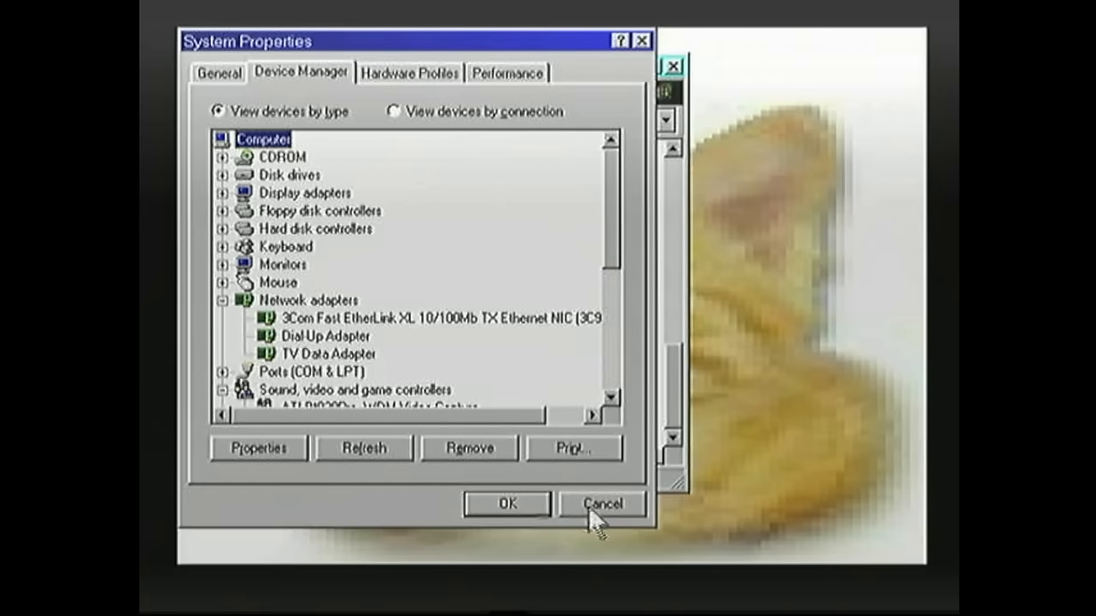
click(599, 503)
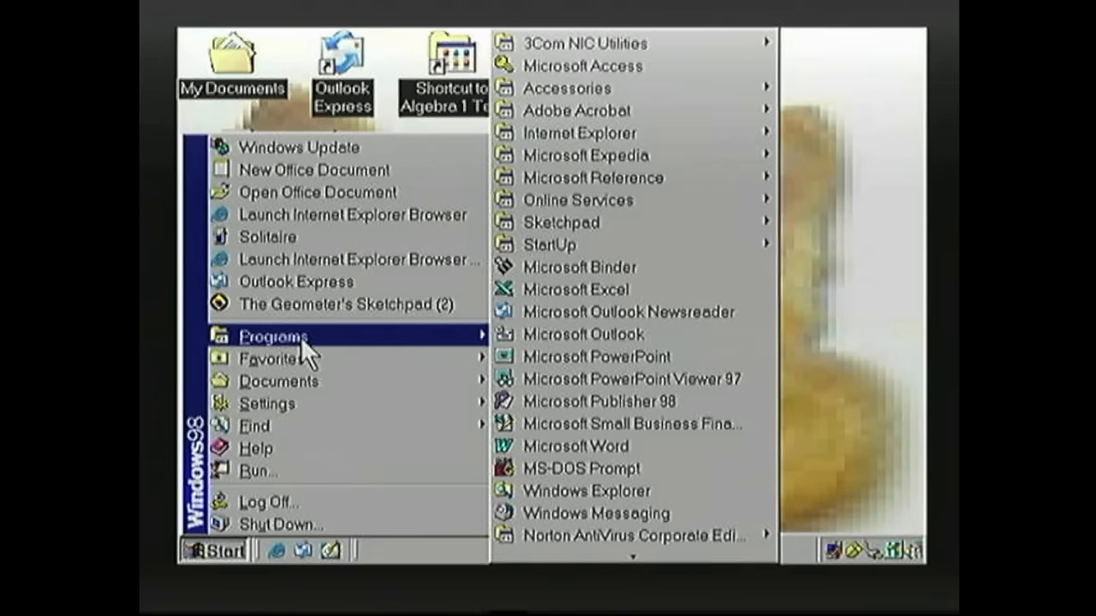
mouse_move(568, 339)
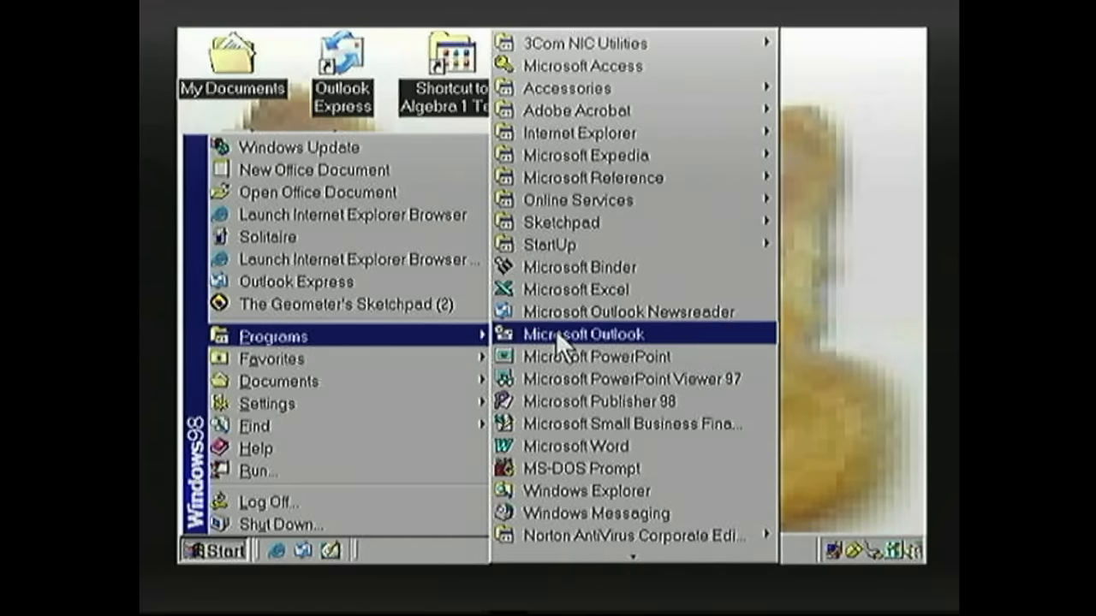
mouse_move(561, 380)
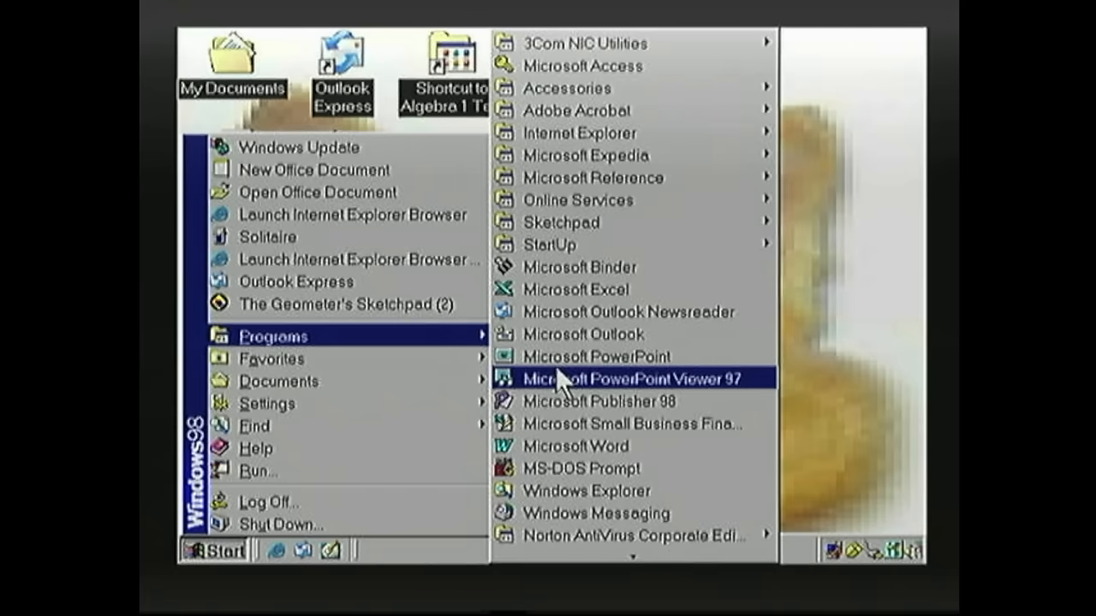
mouse_move(603, 171)
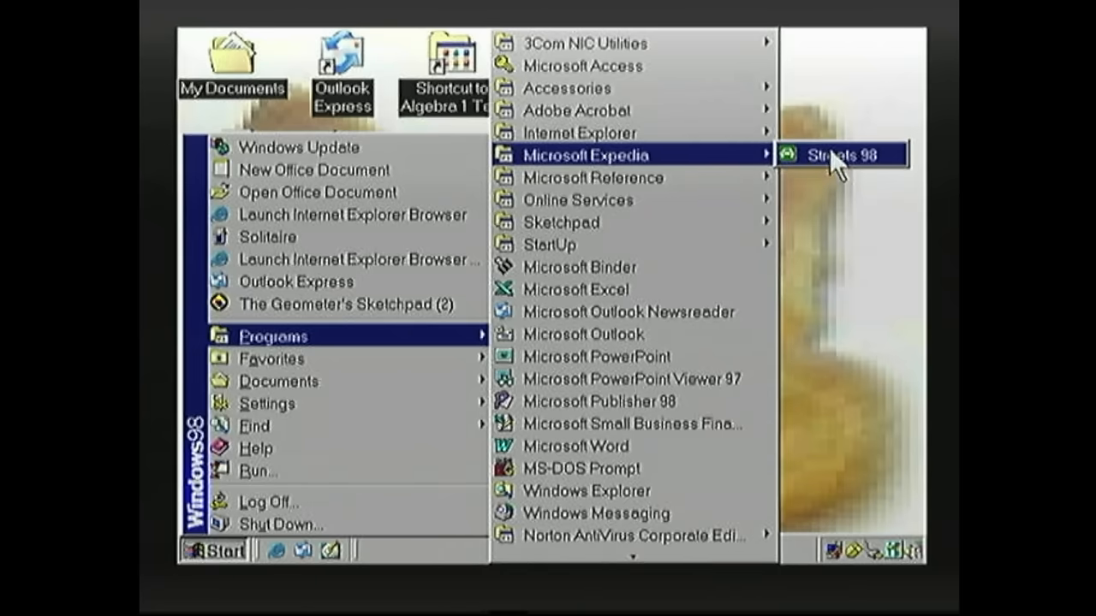
Look inside the Microsoft Expedia group and launch The Geometer's Sketchpad.
click(835, 154)
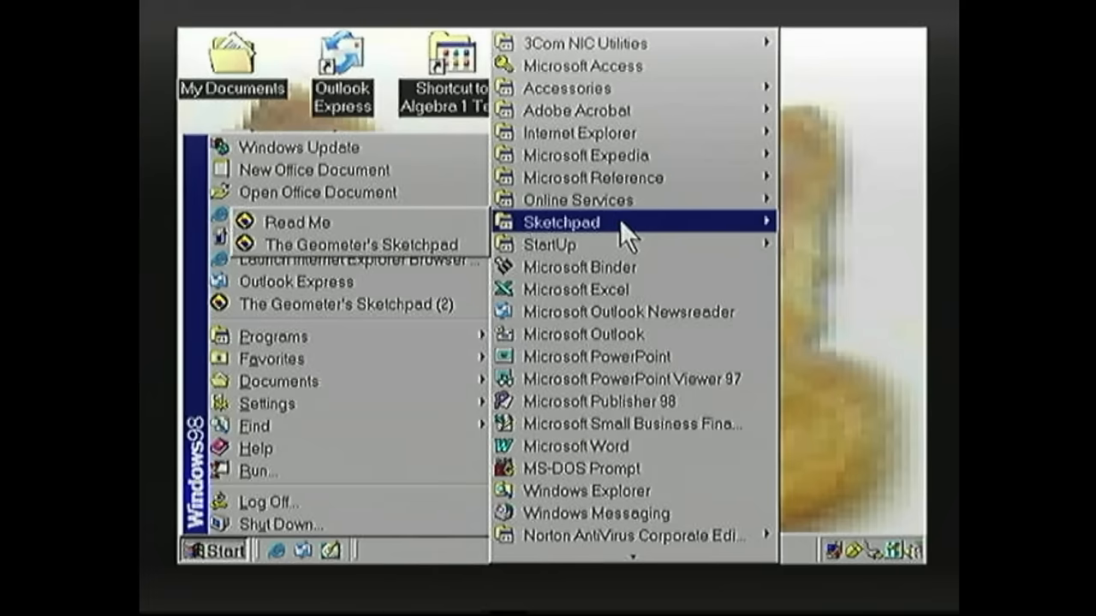
click(562, 223)
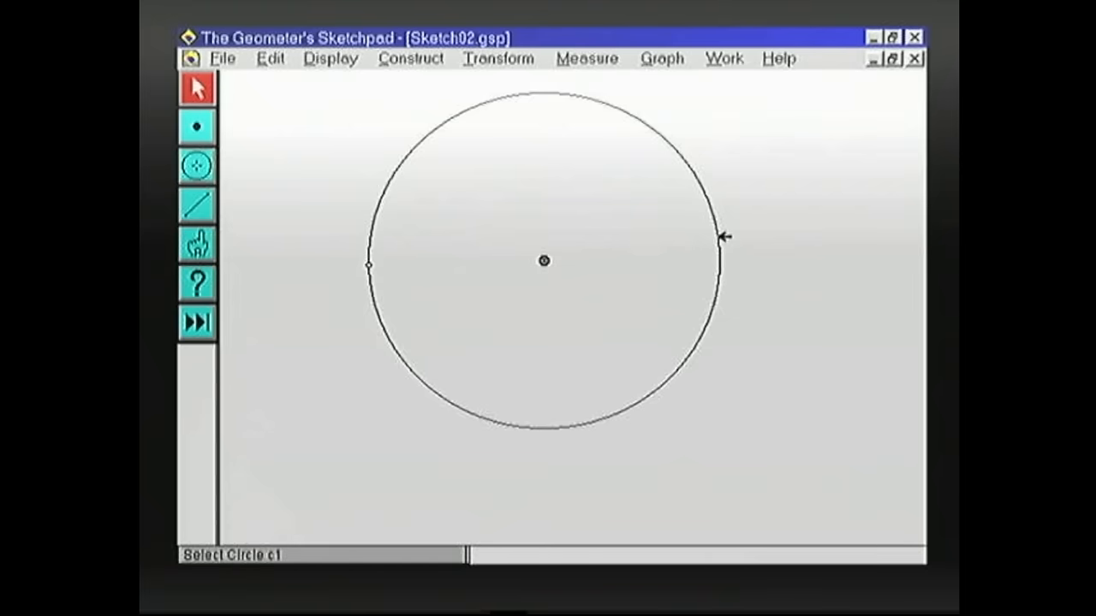
Show a coordinate grid behind the Sketch02 circle and browse the Measure menu.
click(220, 58)
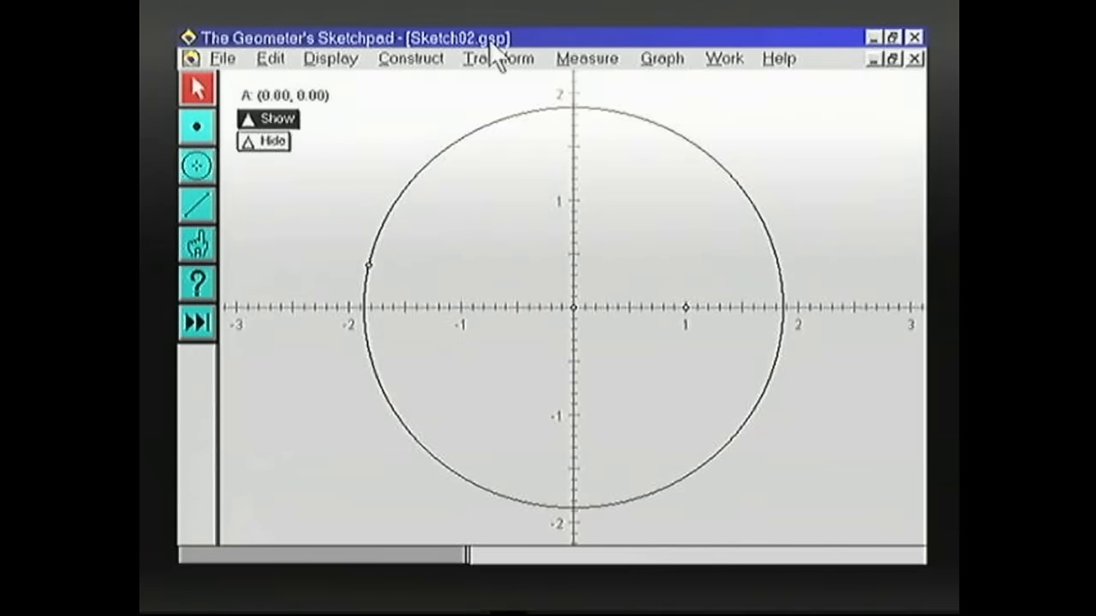
click(589, 58)
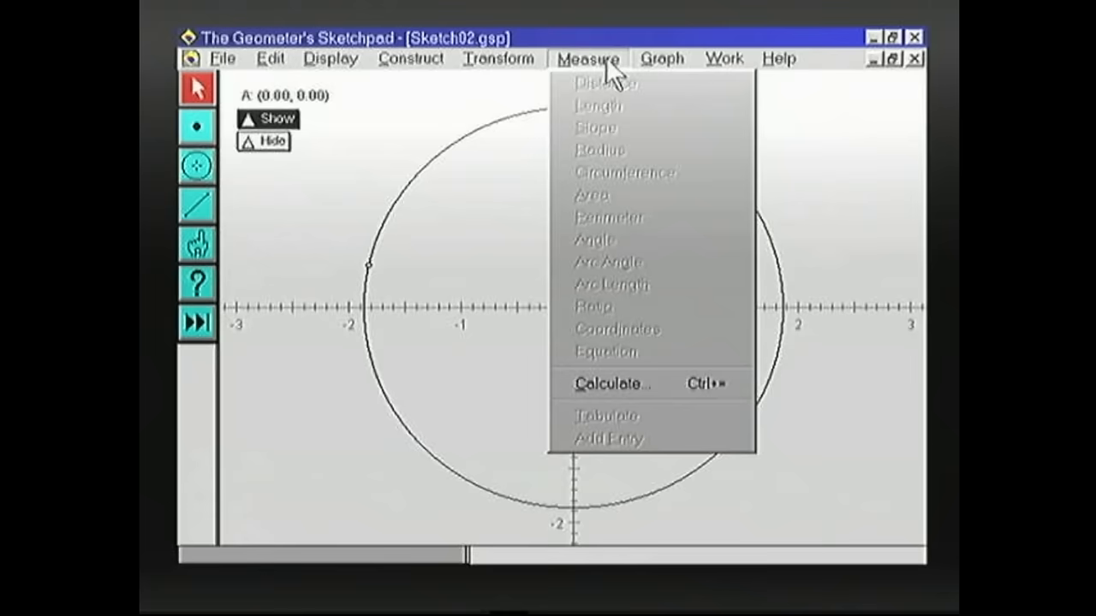
click(661, 58)
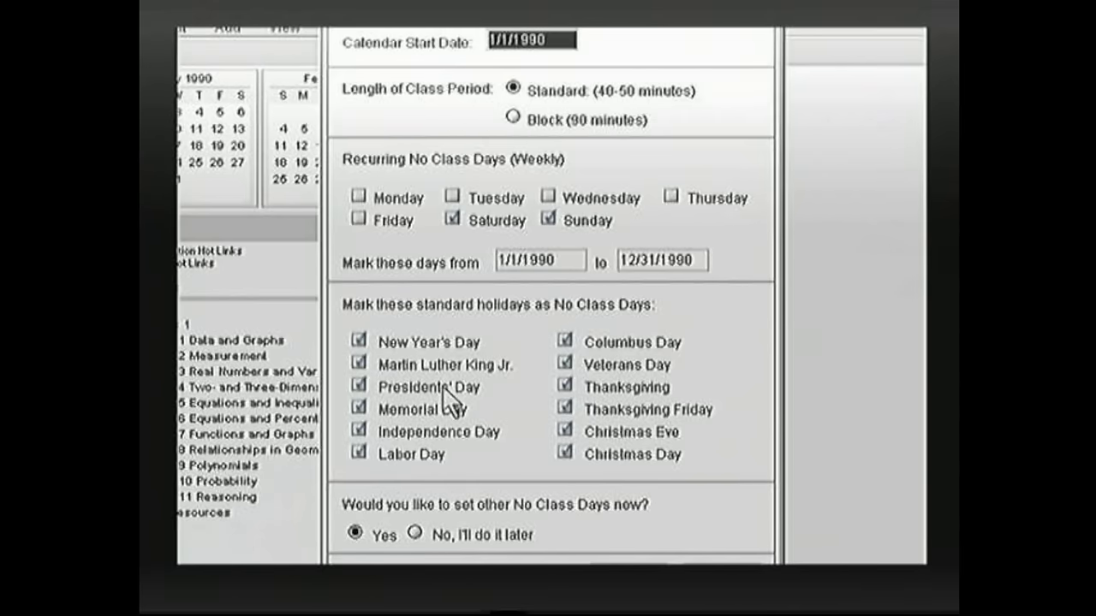
mouse_move(462, 342)
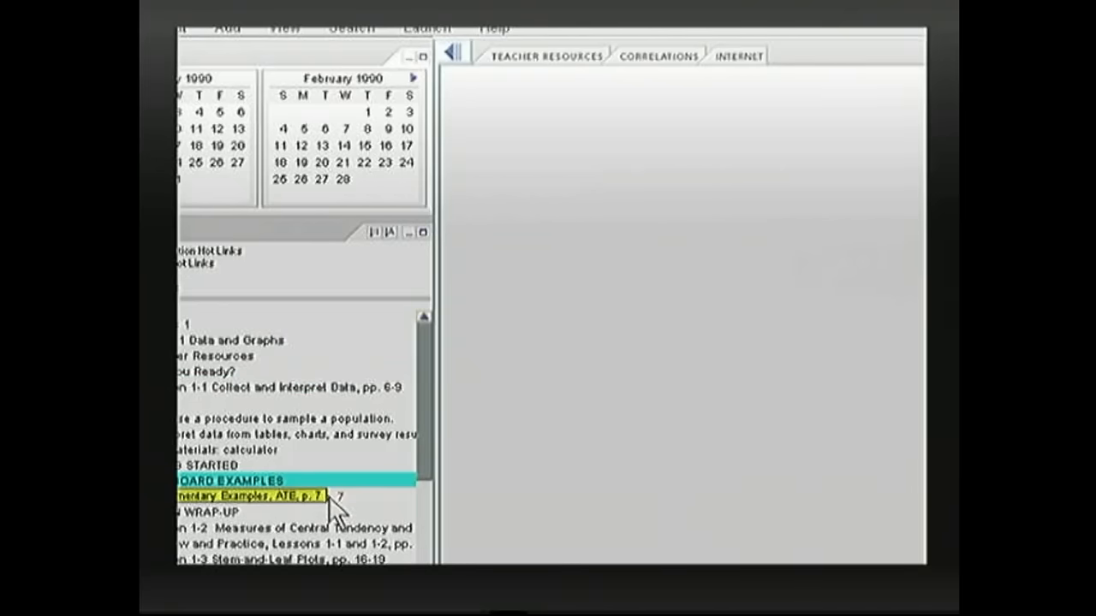
Try the lesson's teacher resource link and dismiss the missing MathMatters 1 CD warning.
click(257, 496)
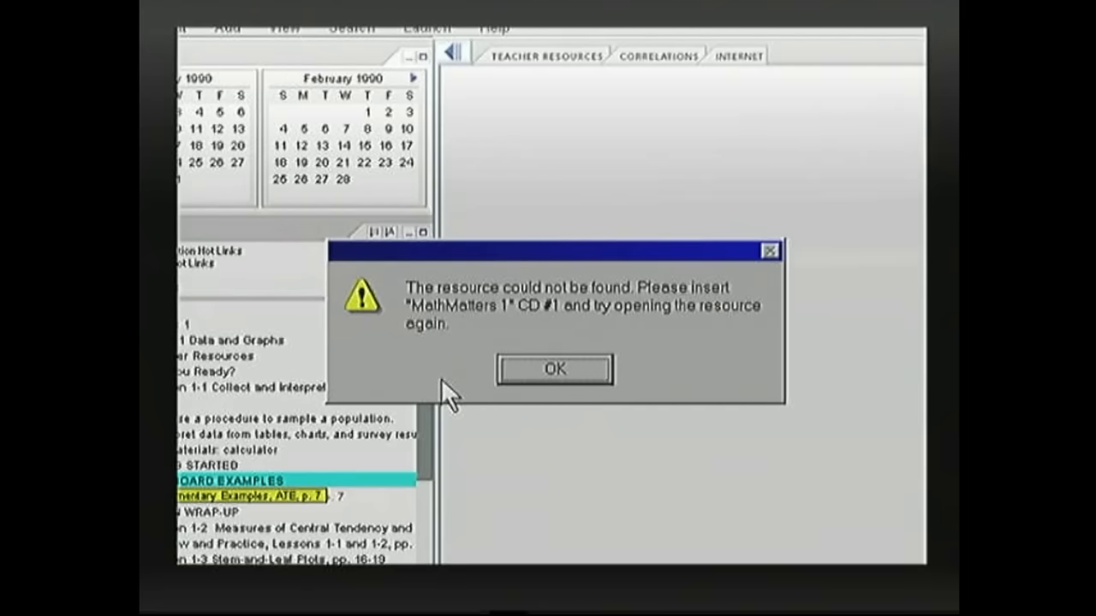
click(554, 370)
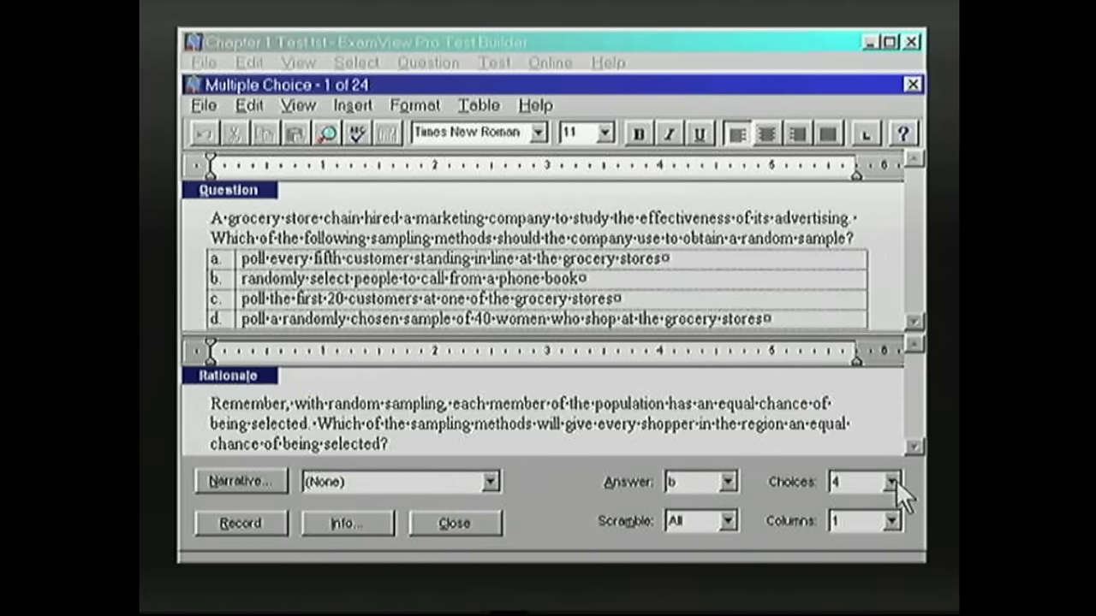
Raise the question to 5 answer choices and begin the Vintage Geek Test quick test wizard.
click(883, 483)
text(consult·the·YouTube·algorithm)
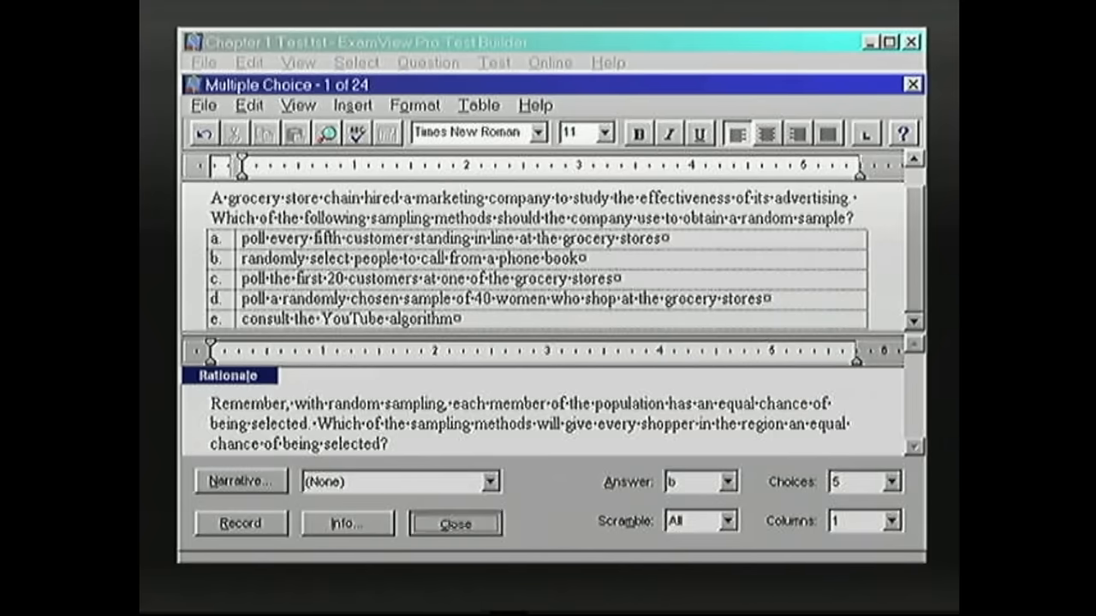
click(452, 524)
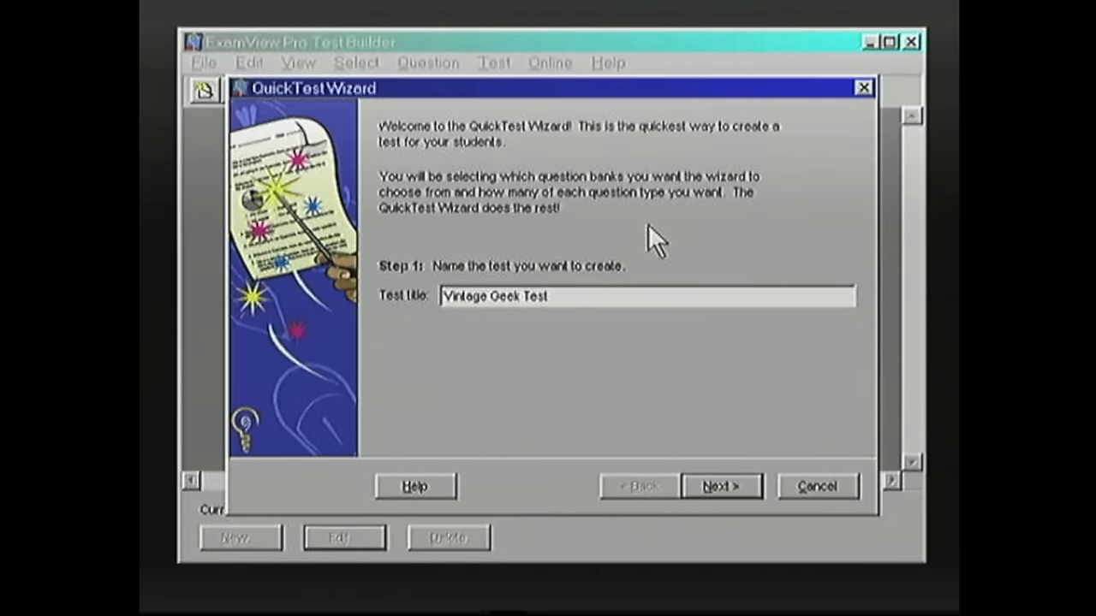
click(721, 486)
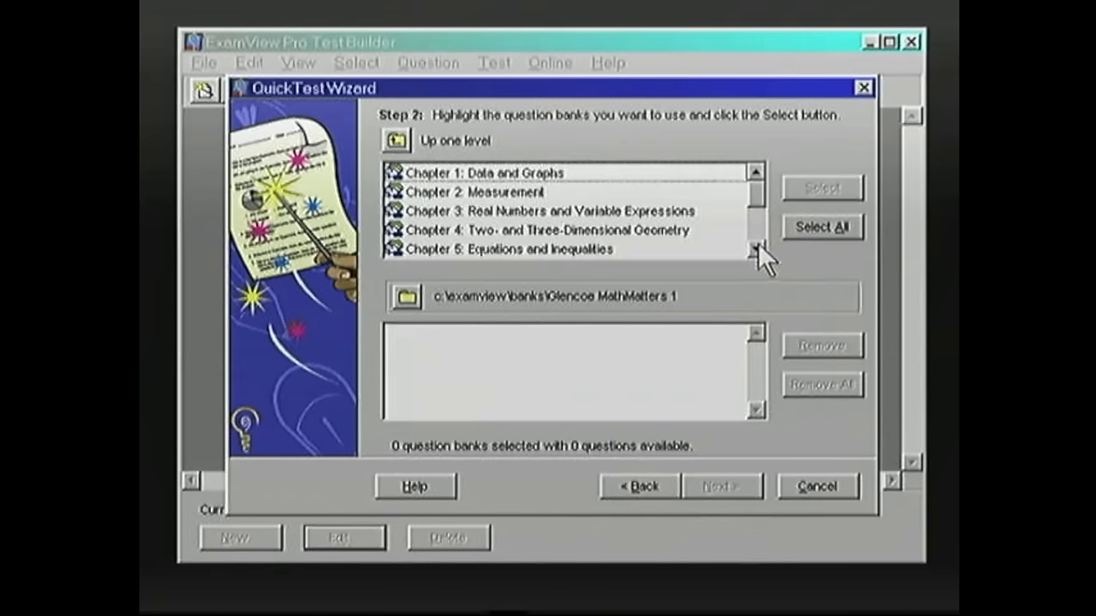
click(753, 250)
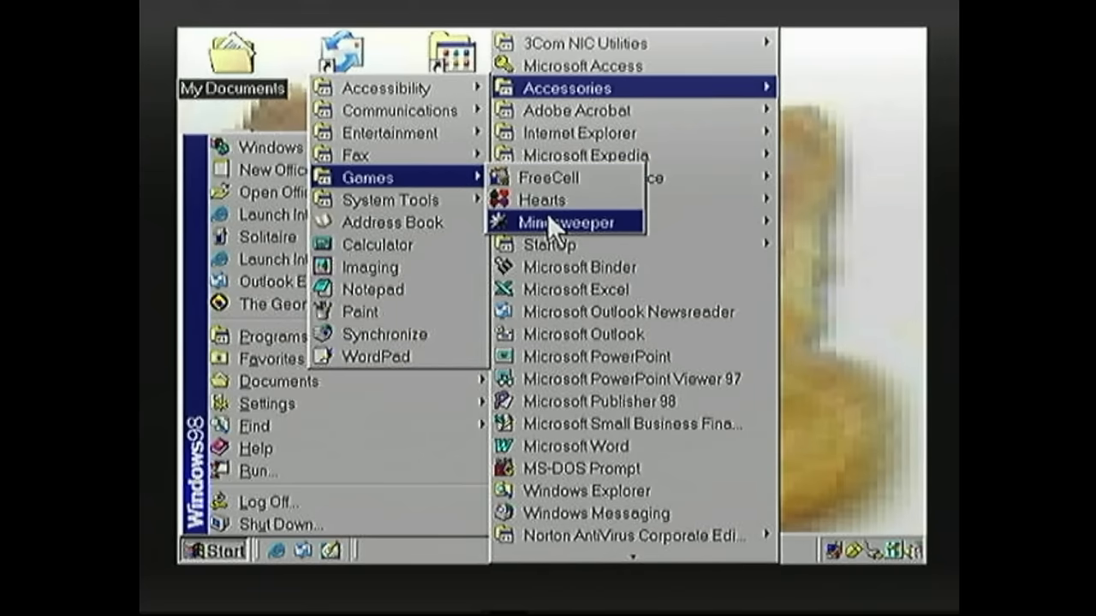
Launch Minesweeper, uncover squares until hitting a mine, and start a fresh board.
click(565, 222)
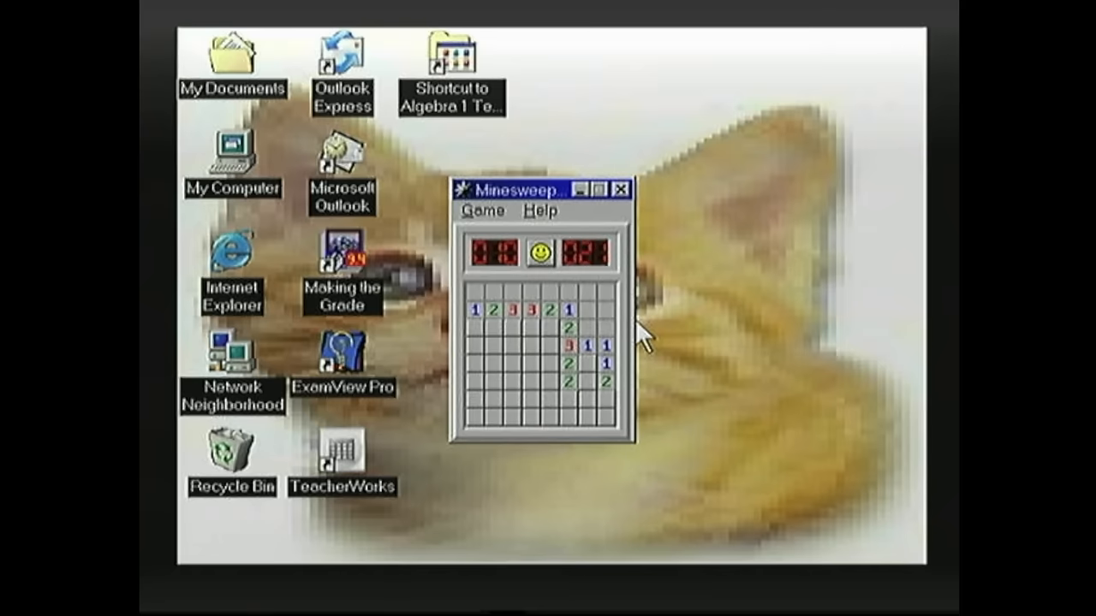
click(547, 333)
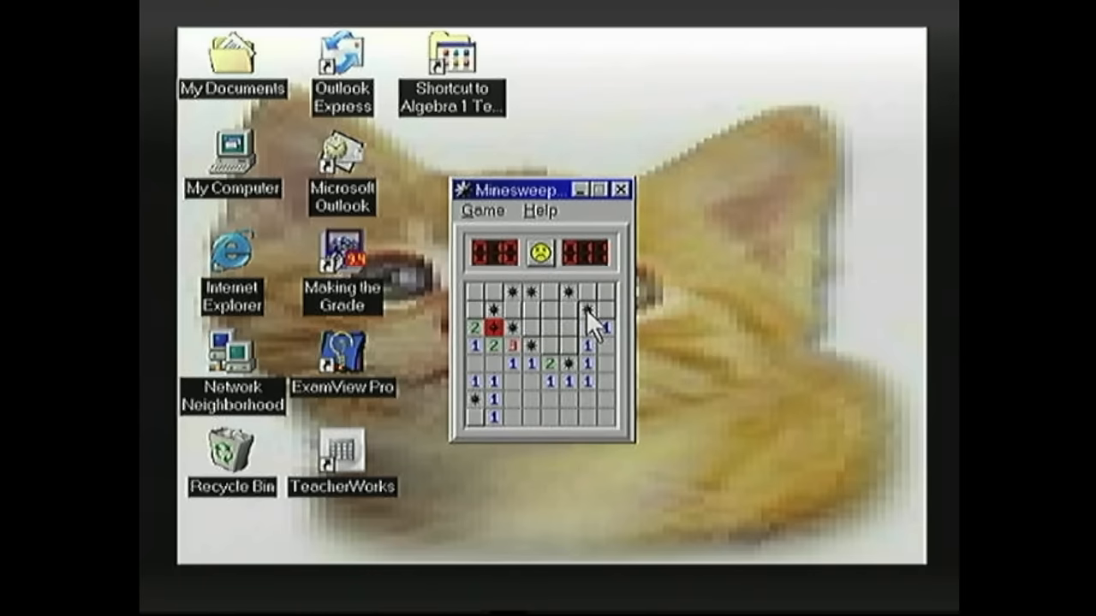
click(538, 250)
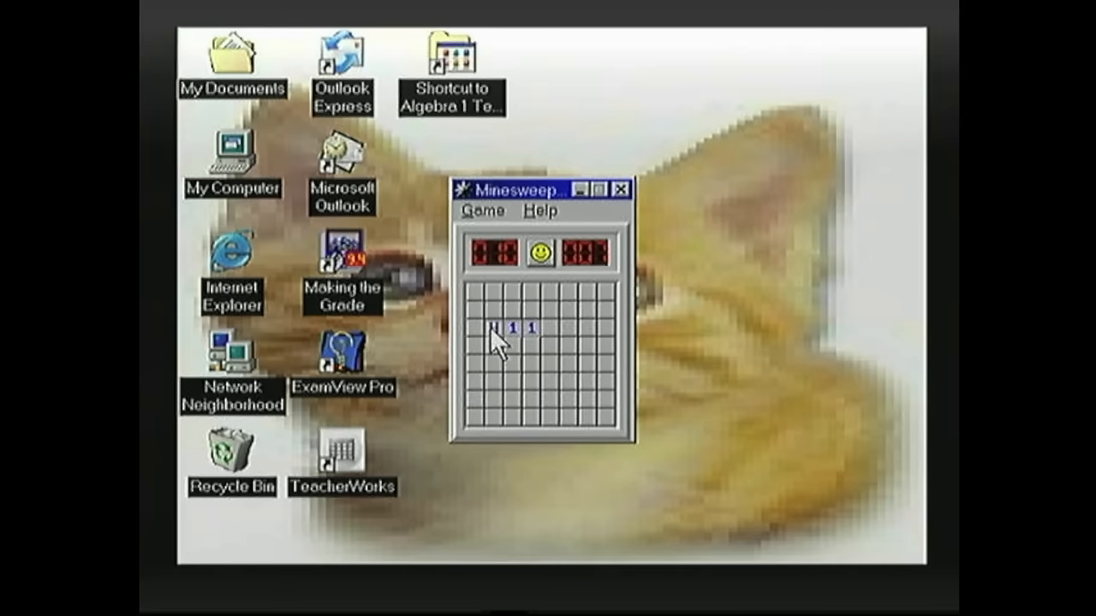
Uncover squares until a mine ends the round, restart, and lose again on another mine.
click(551, 358)
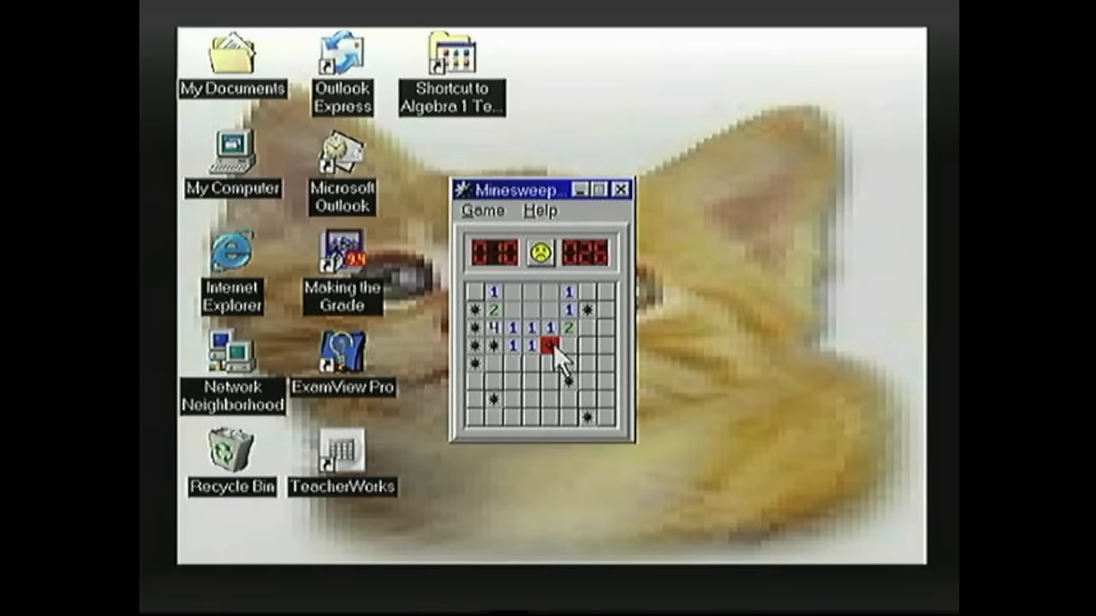
click(537, 253)
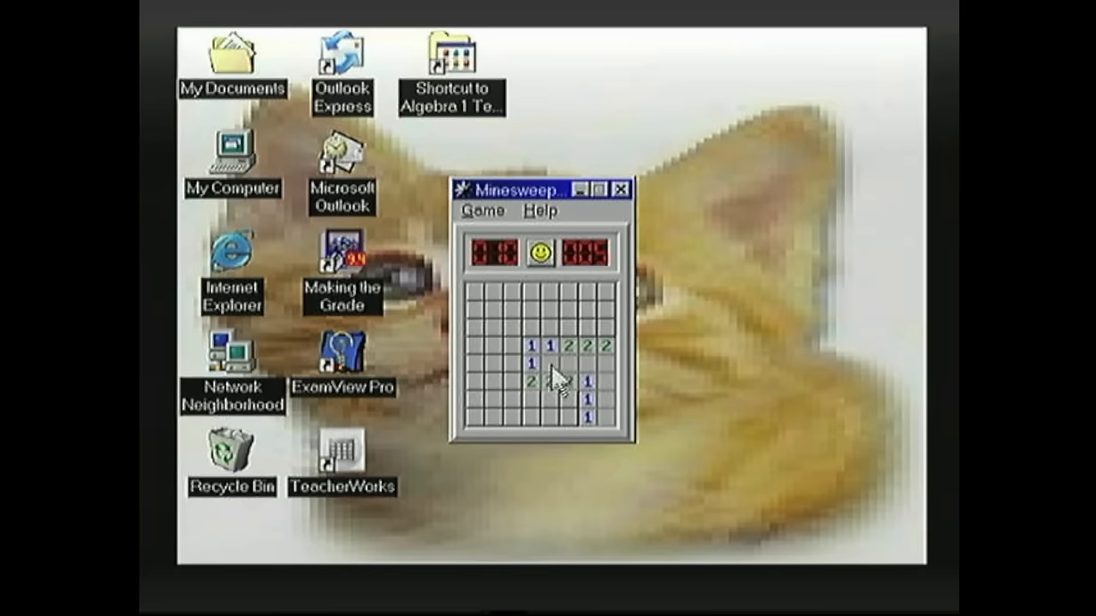
click(556, 383)
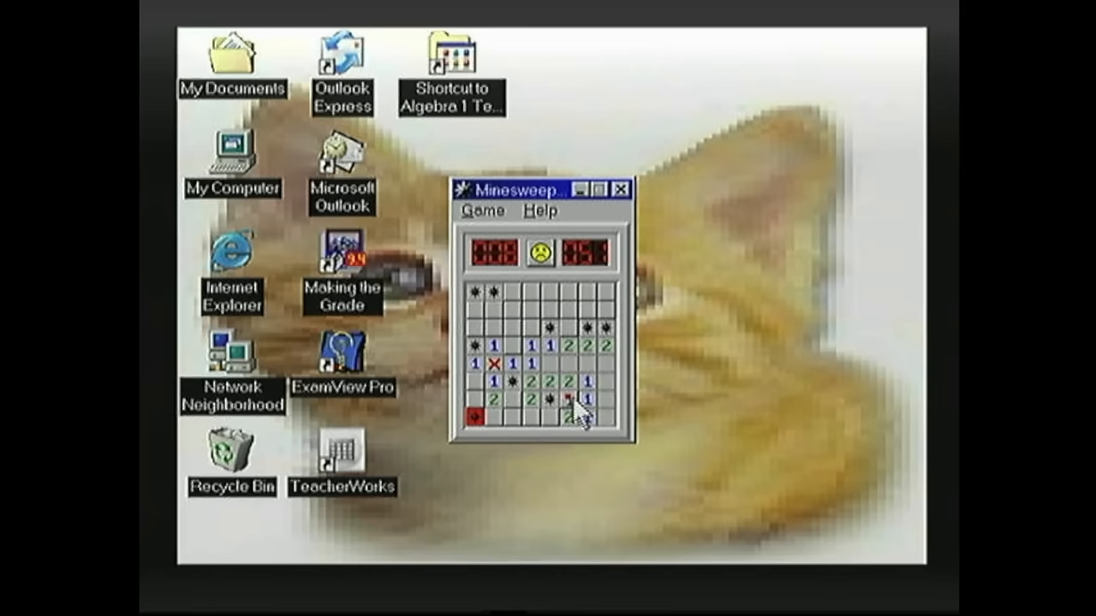
mouse_move(510, 373)
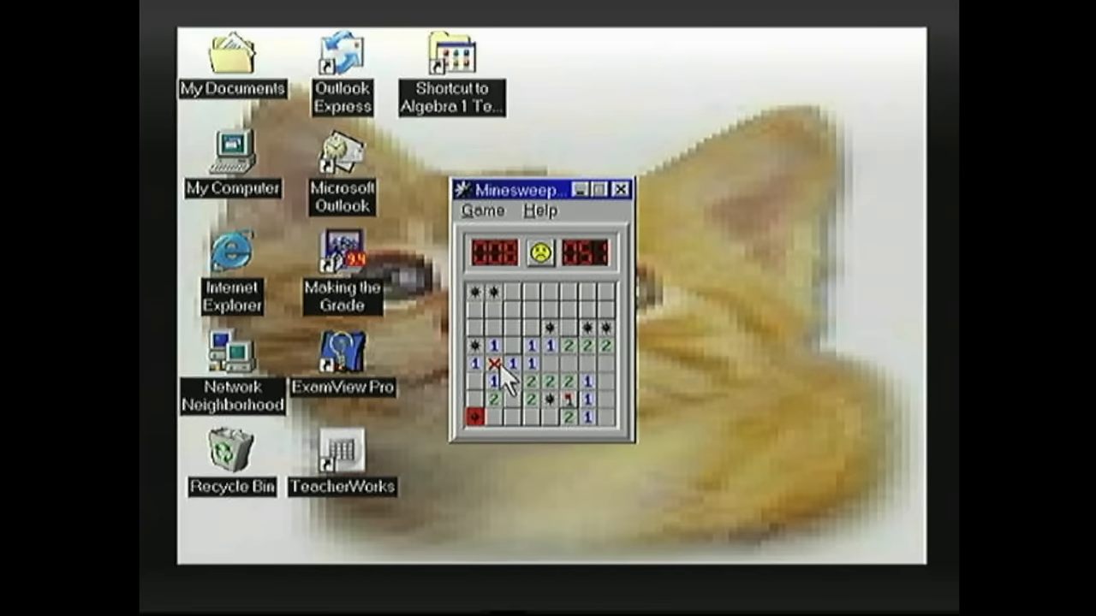